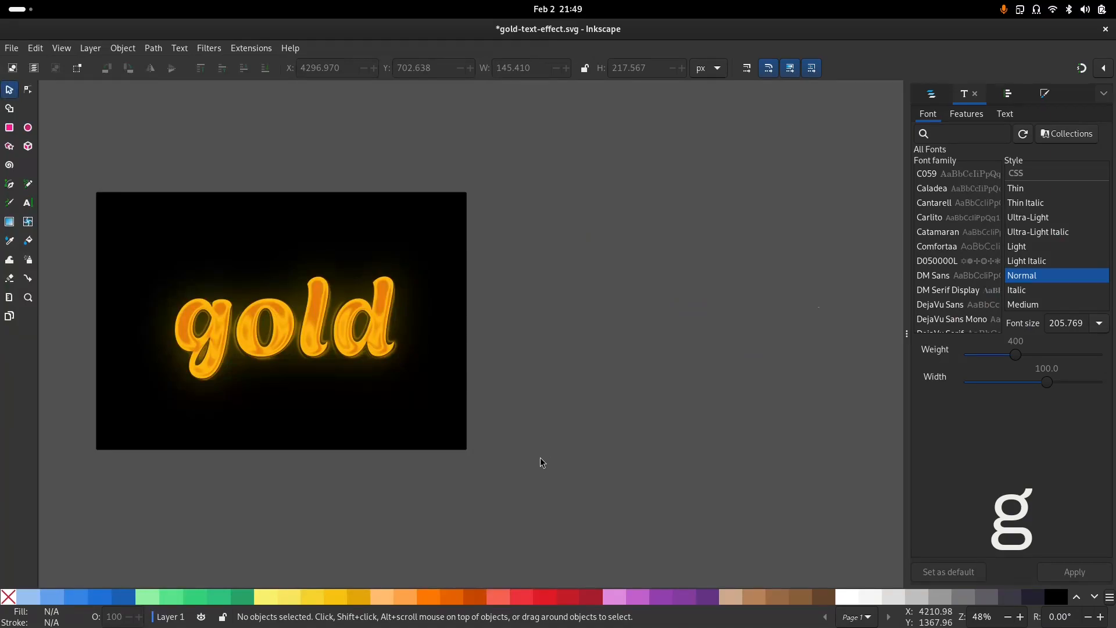
mouse_move(202, 284)
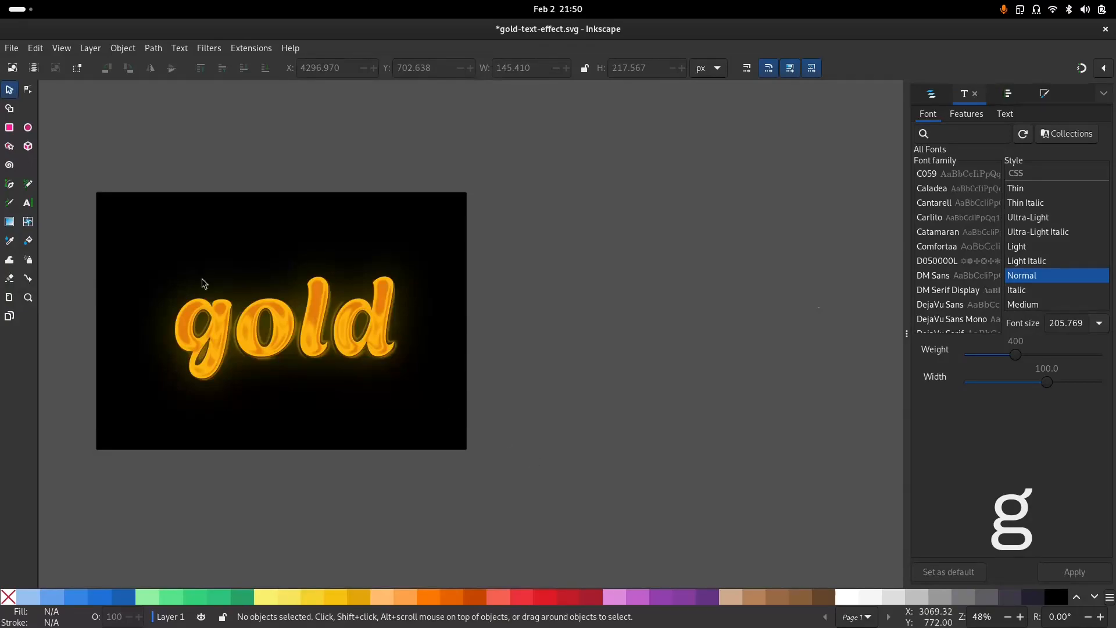
Step: Write 'gold' beside the artwork in the Agbalumo font and position it there
click(27, 203)
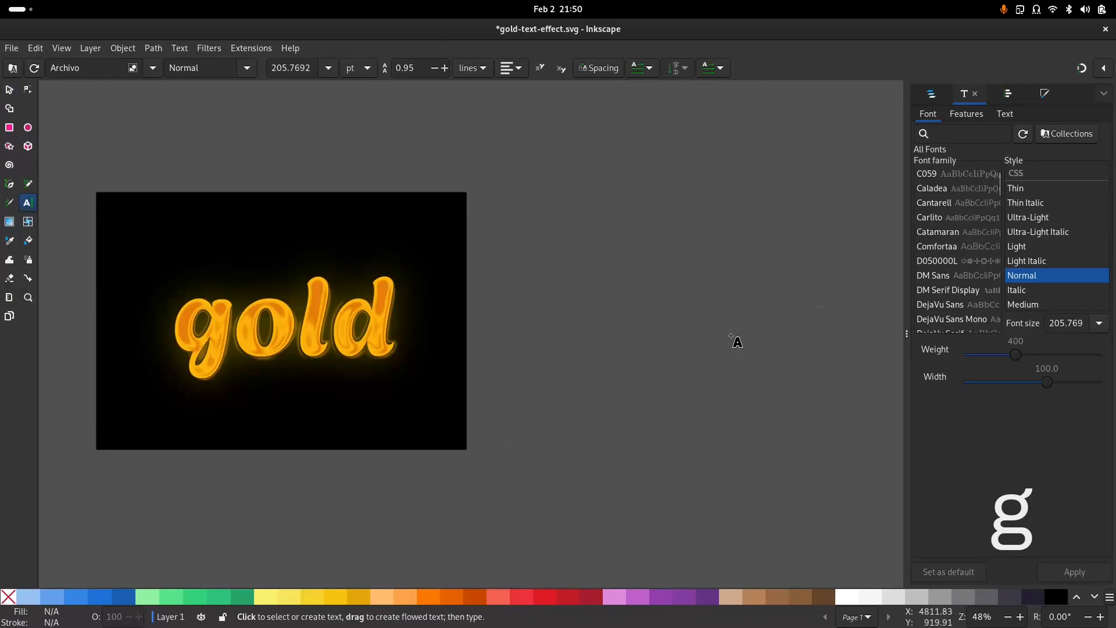
click(589, 313)
text(gold)
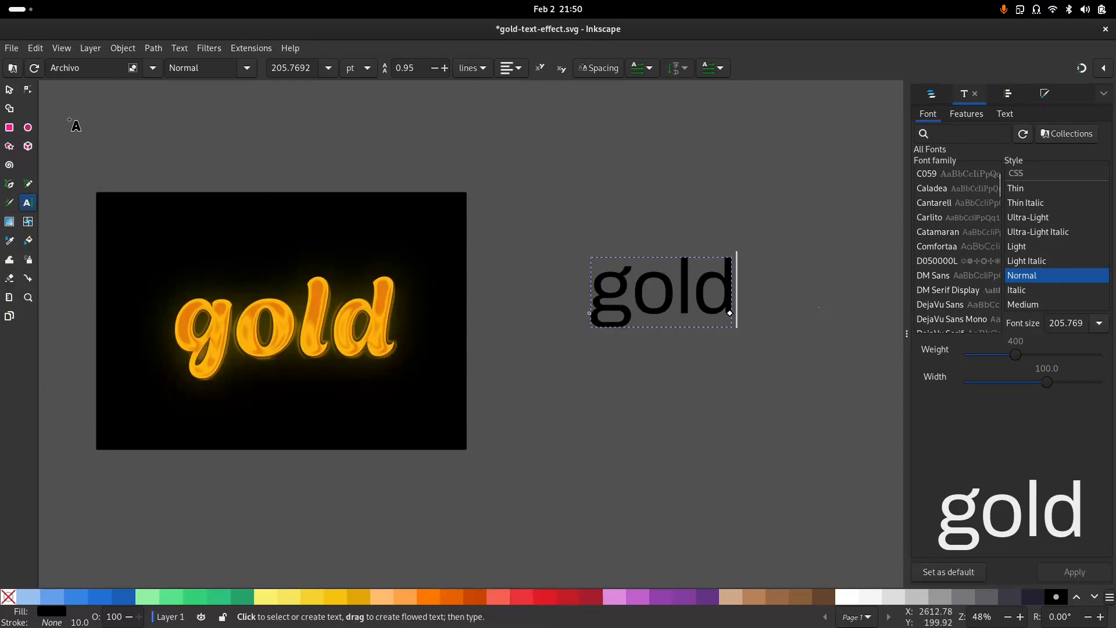
click(123, 48)
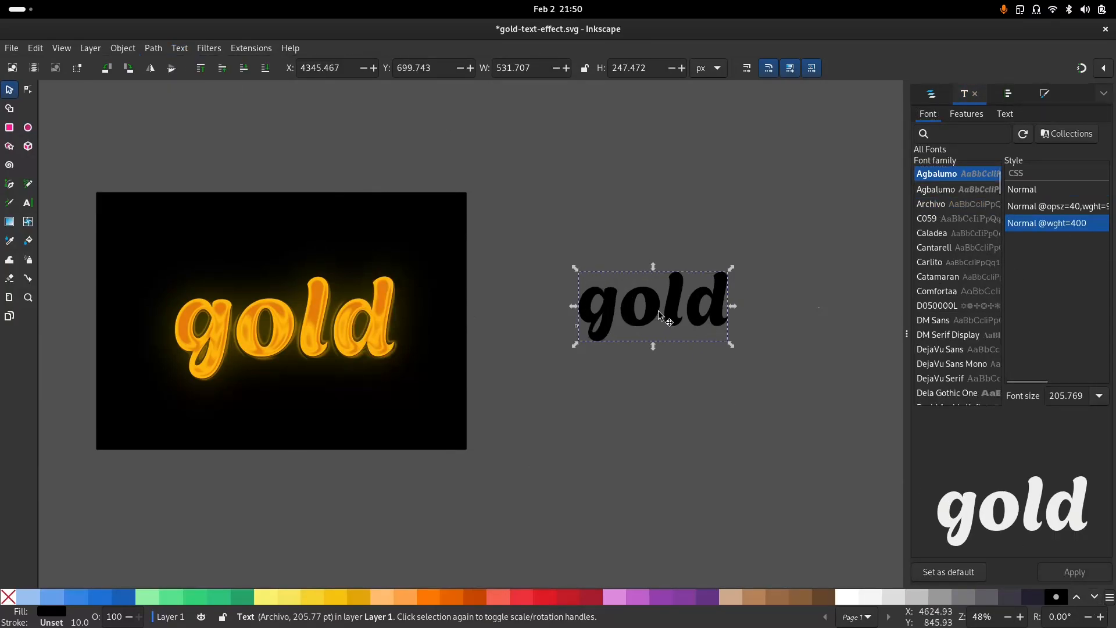
drag(652, 307, 636, 324)
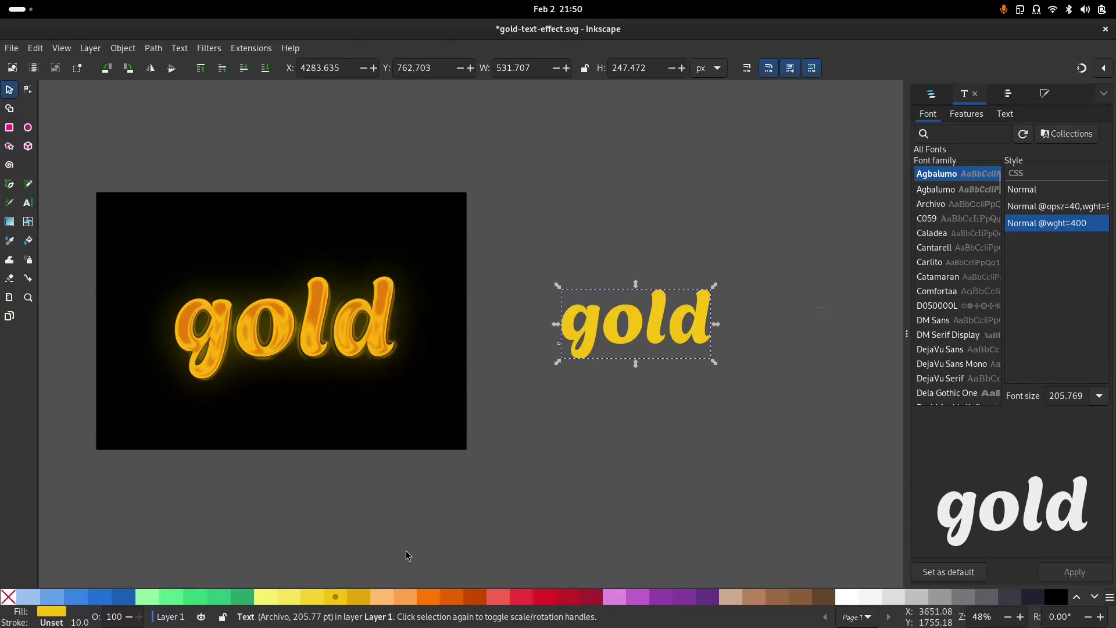
mouse_move(615, 333)
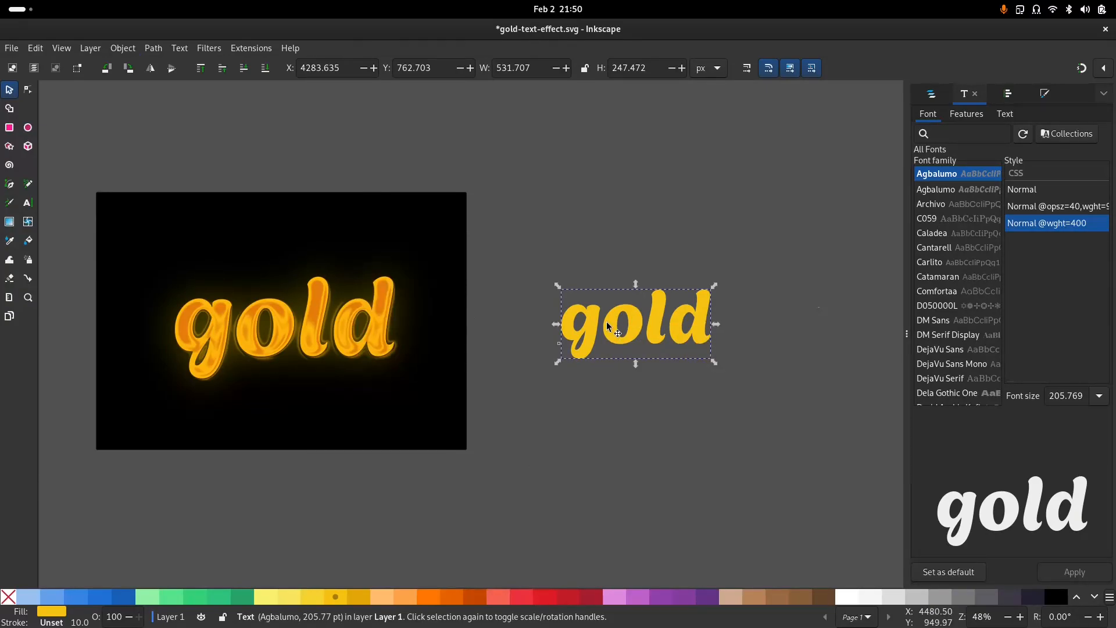
Step: Drag out two copies of the yellow 'gold' word, stacked vertically, then select the top copy
drag(635, 324, 635, 395)
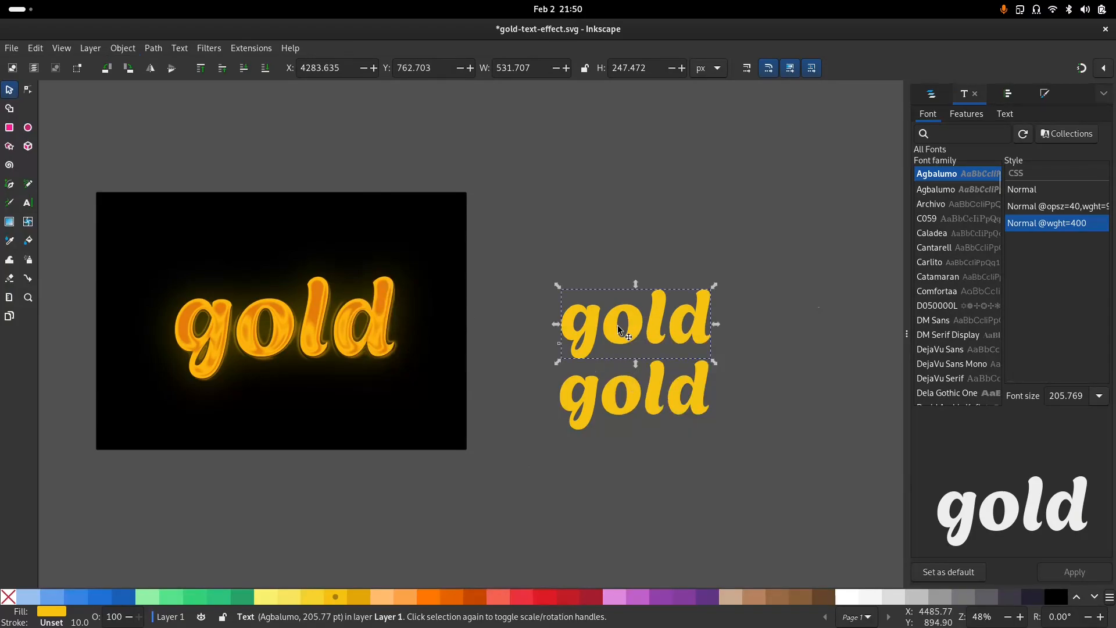
drag(635, 324, 635, 245)
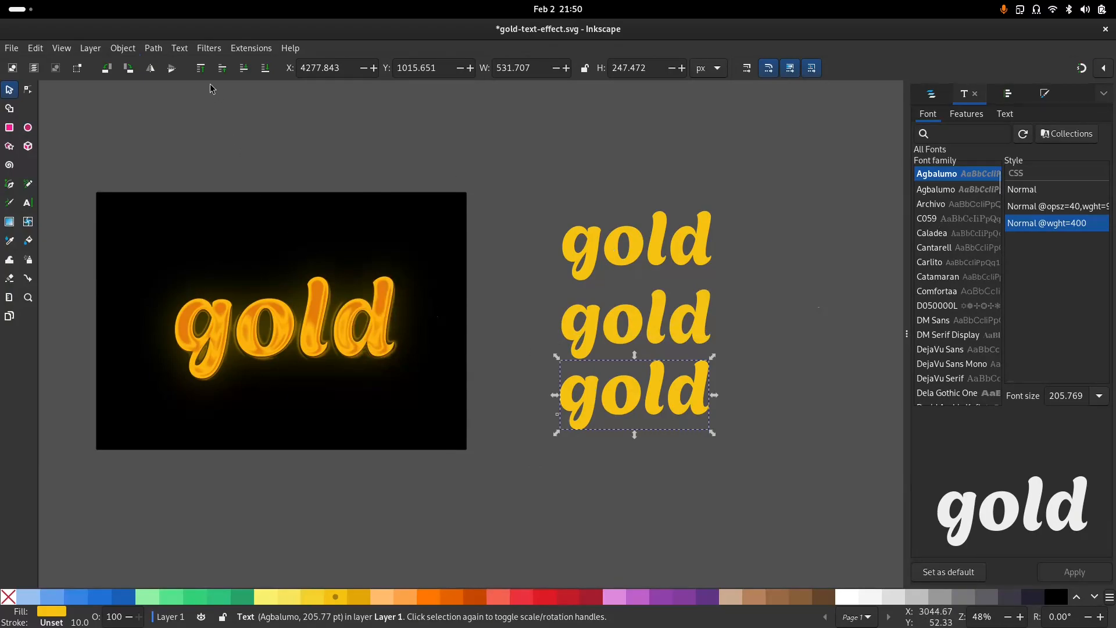
mouse_move(601, 259)
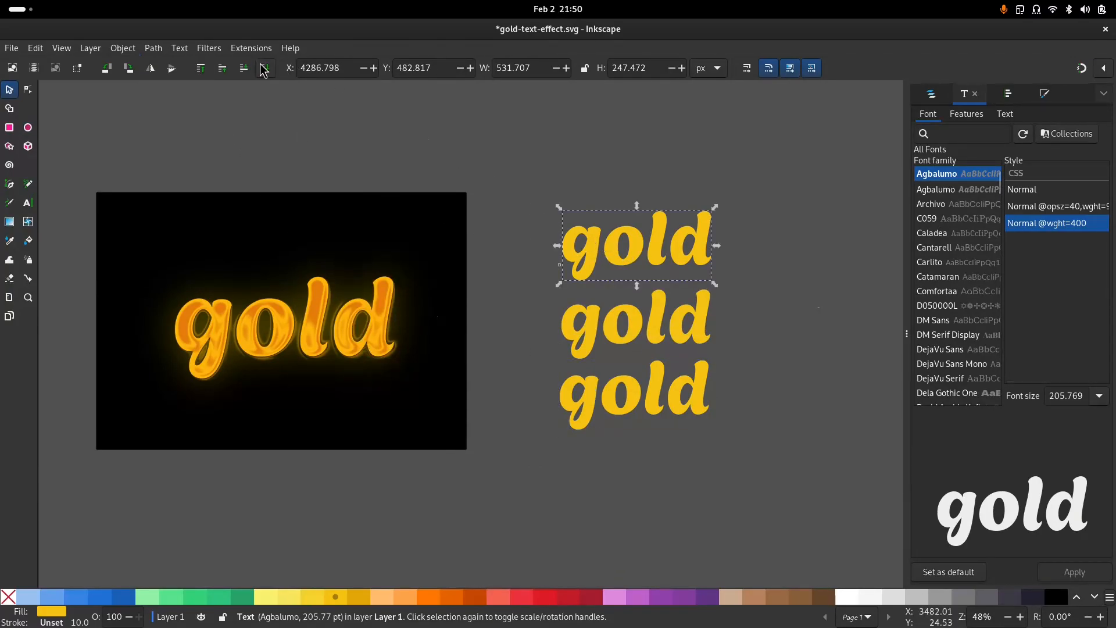
mouse_move(534, 356)
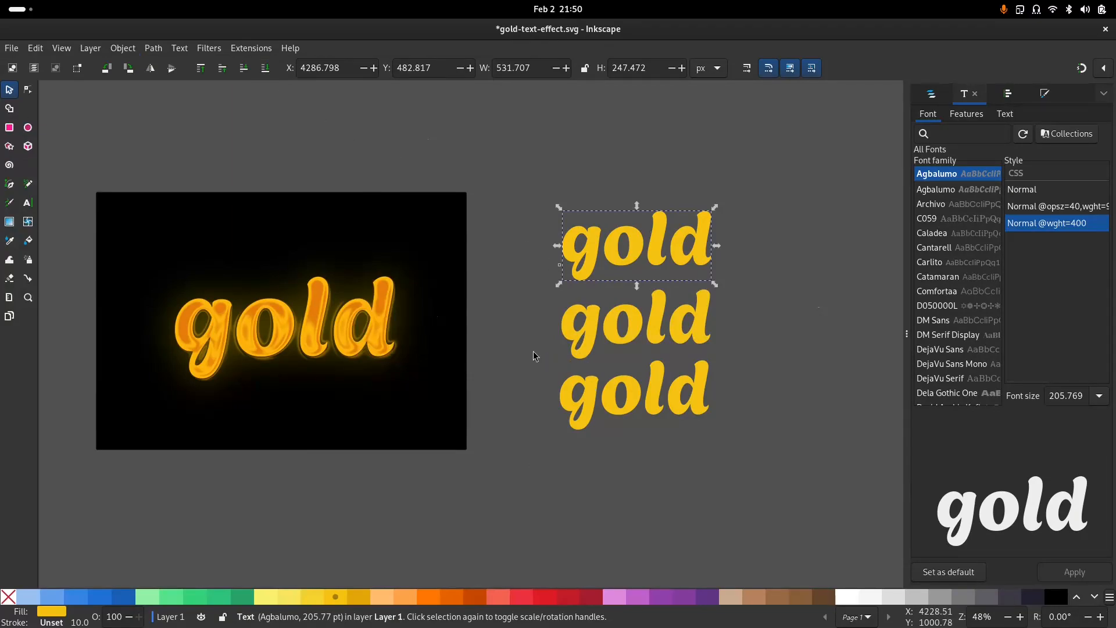
click(588, 248)
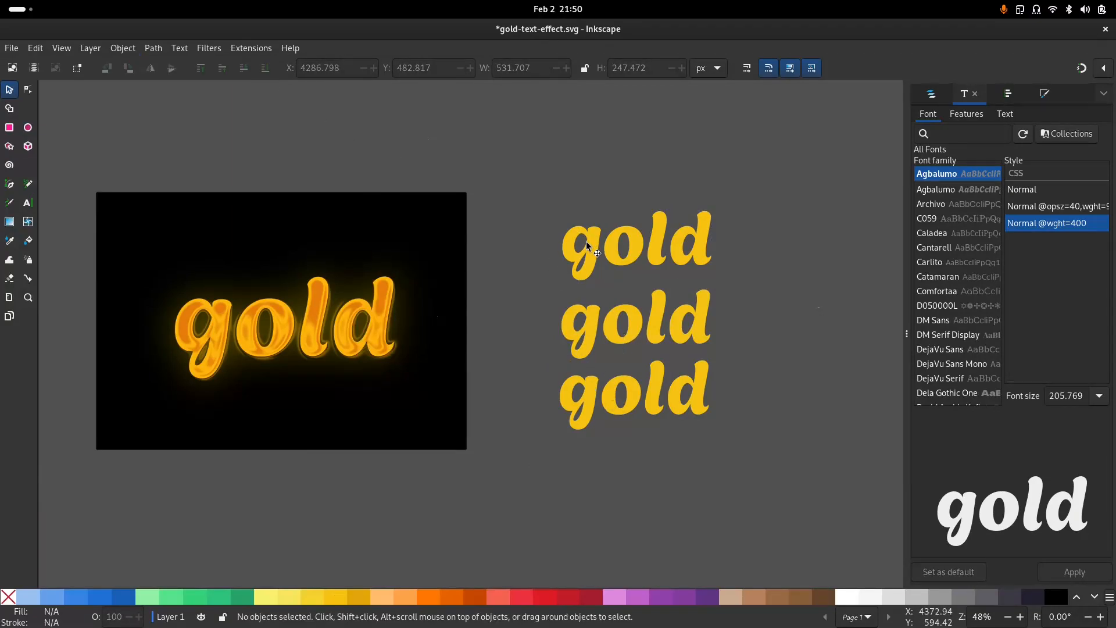
click(636, 246)
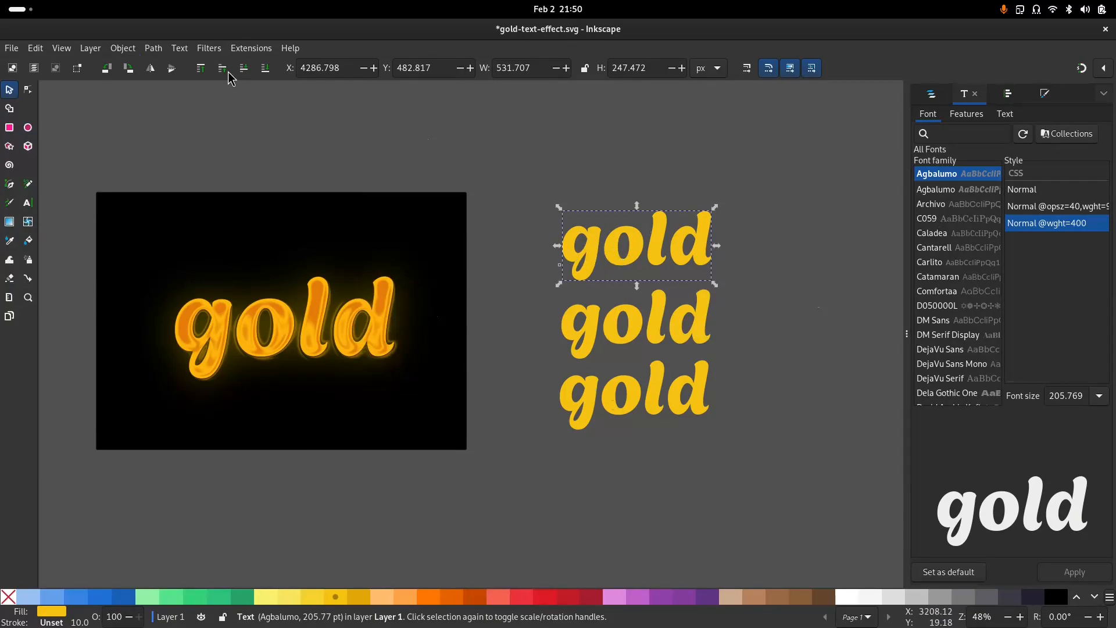
Step: Apply Aluminium Emboss to the top 'gold' copy and Aluminium to the bottom copy
click(208, 47)
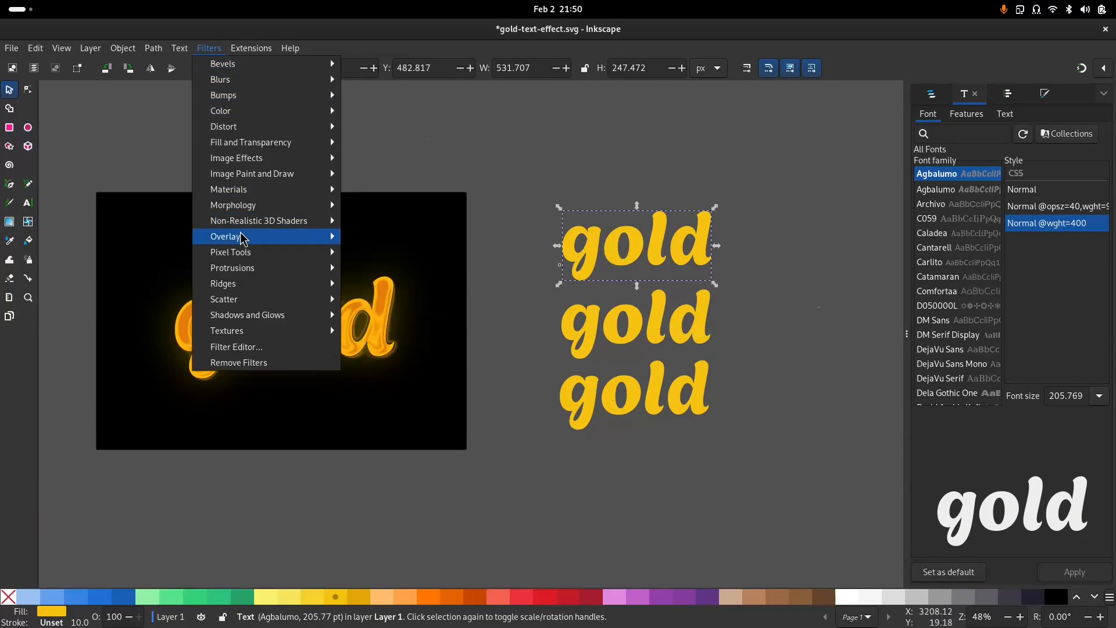
mouse_move(259, 220)
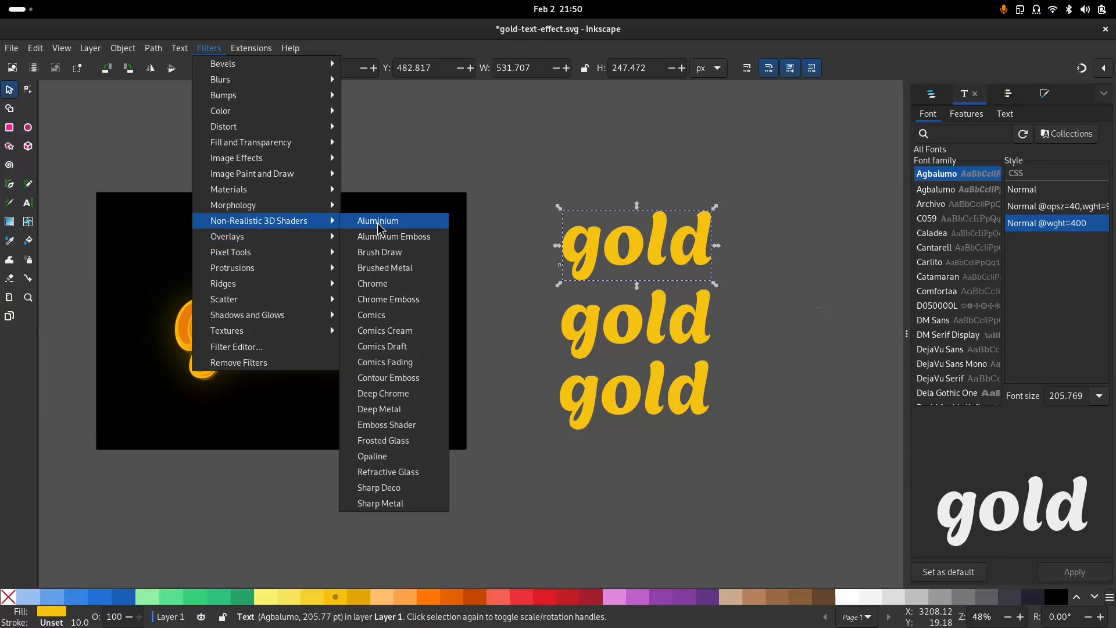
click(394, 236)
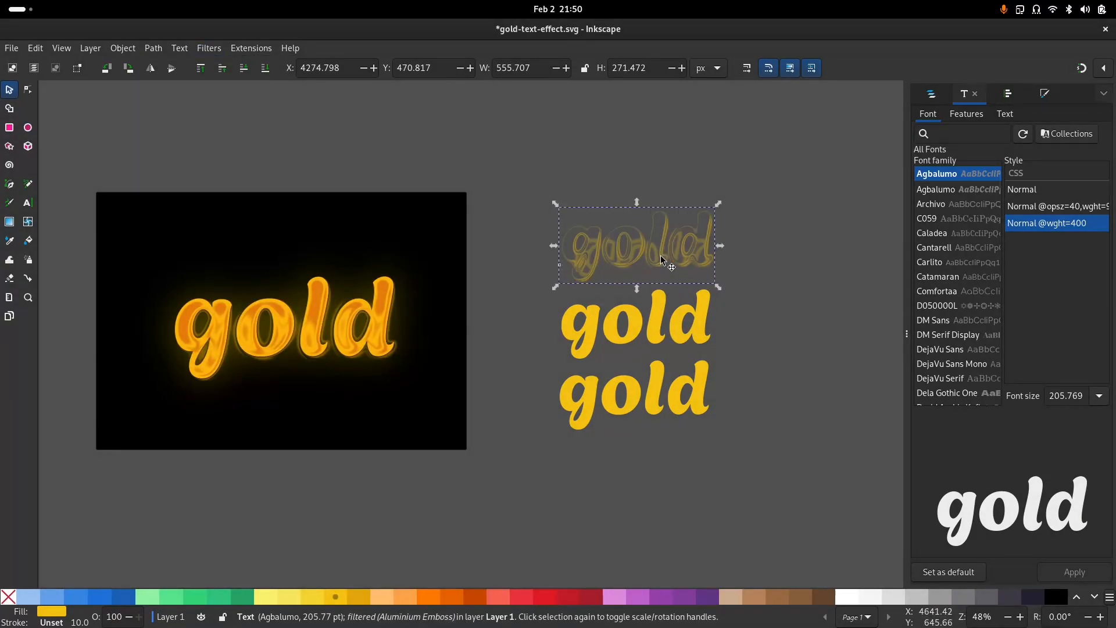
mouse_move(612, 402)
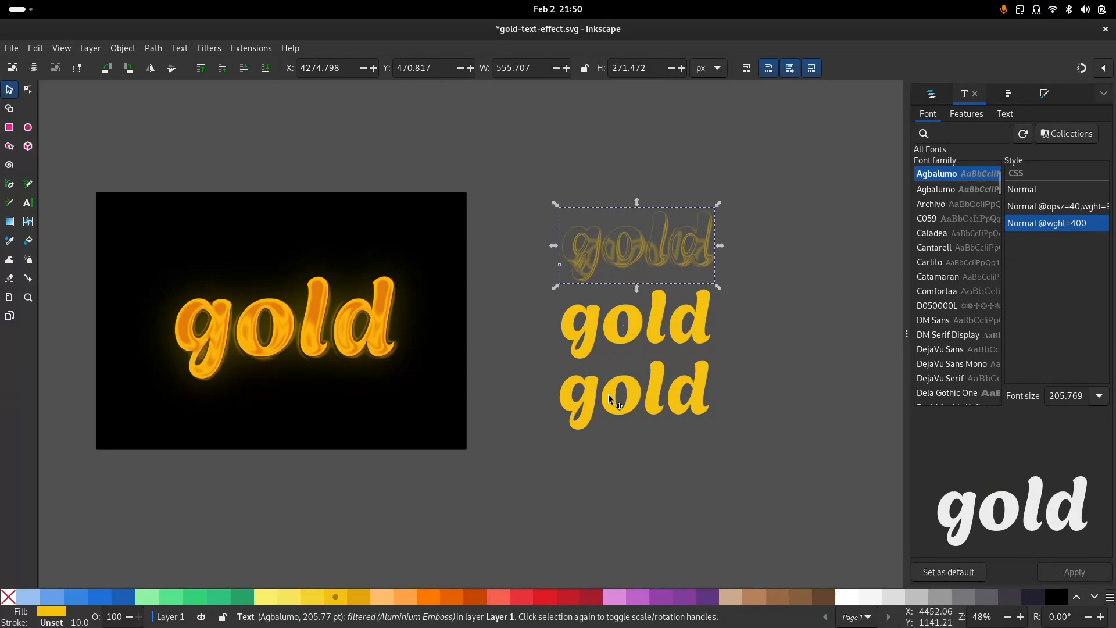
click(209, 47)
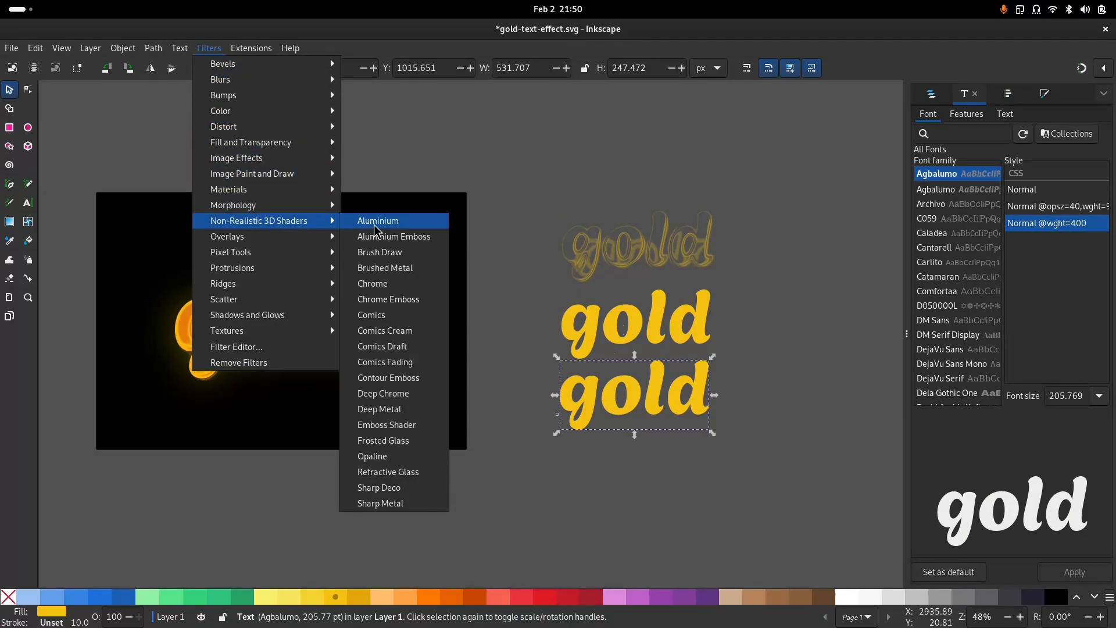
click(378, 221)
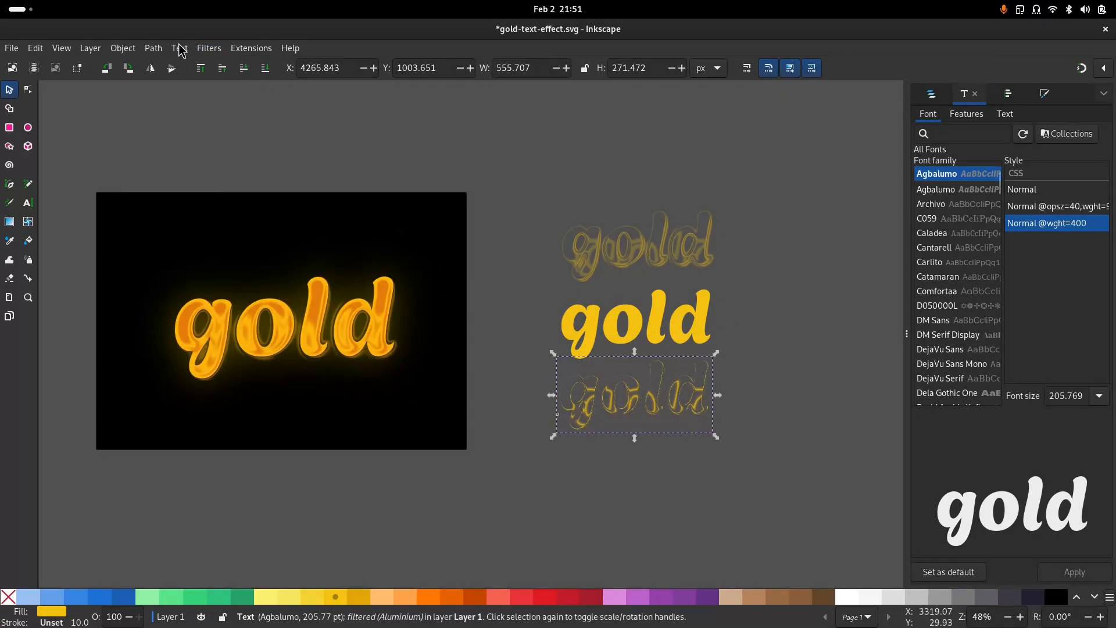
Step: Select all three 'gold' copies and bring up the Object menu
click(123, 48)
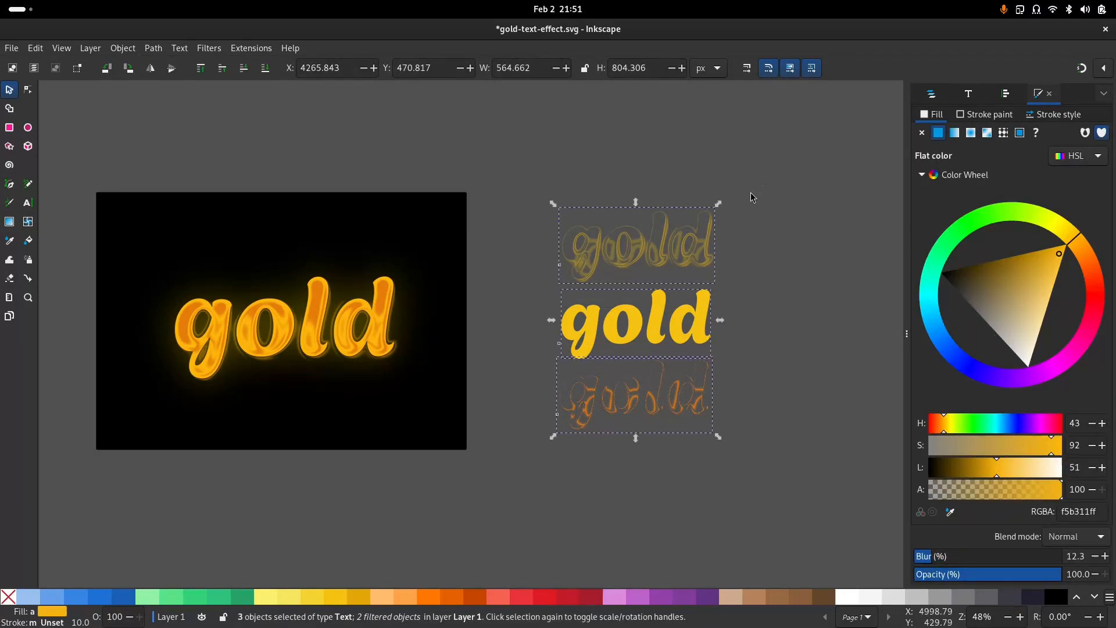
click(123, 48)
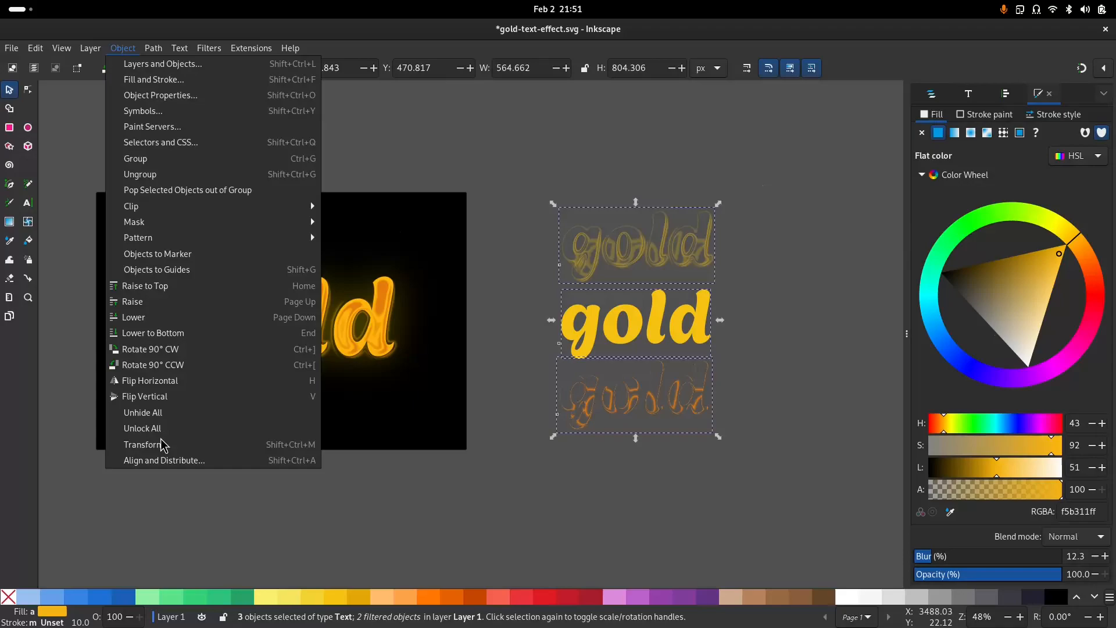
Step: Centre the three 'gold' copies on each other with Align and Distribute
click(164, 460)
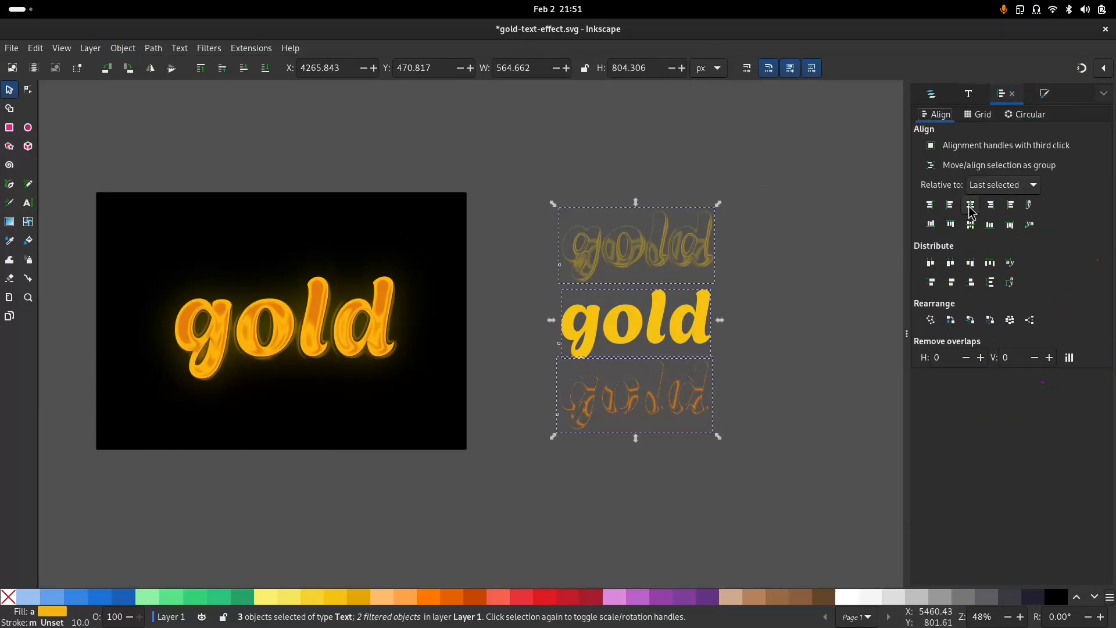
click(970, 223)
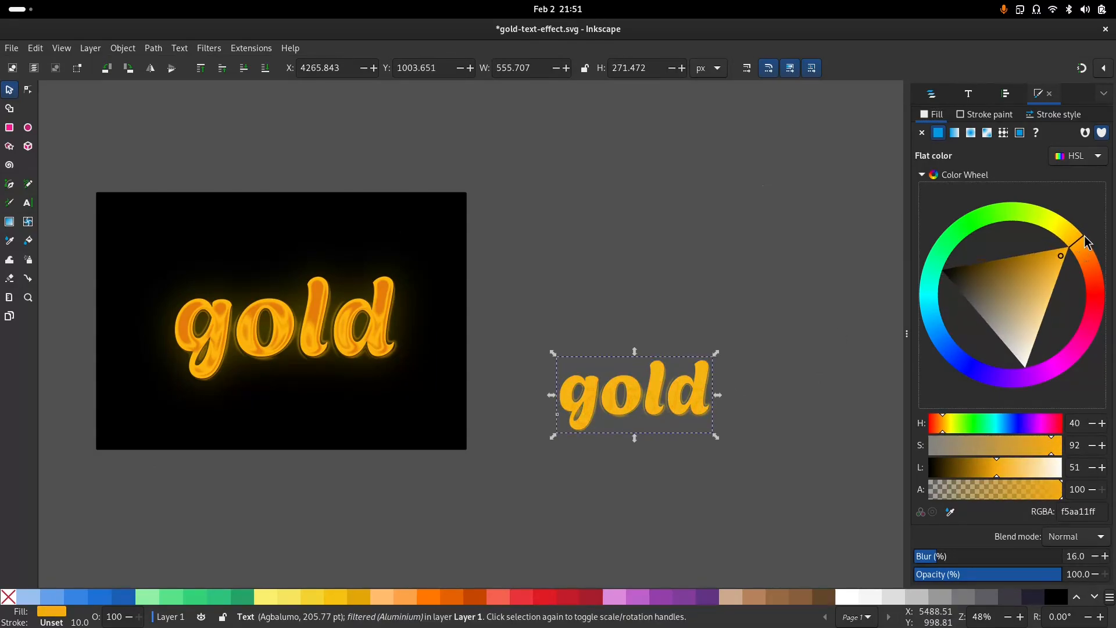
Step: Drag the HSL hue marker from yellow toward orange for a deeper gold fill
drag(1059, 257, 1097, 249)
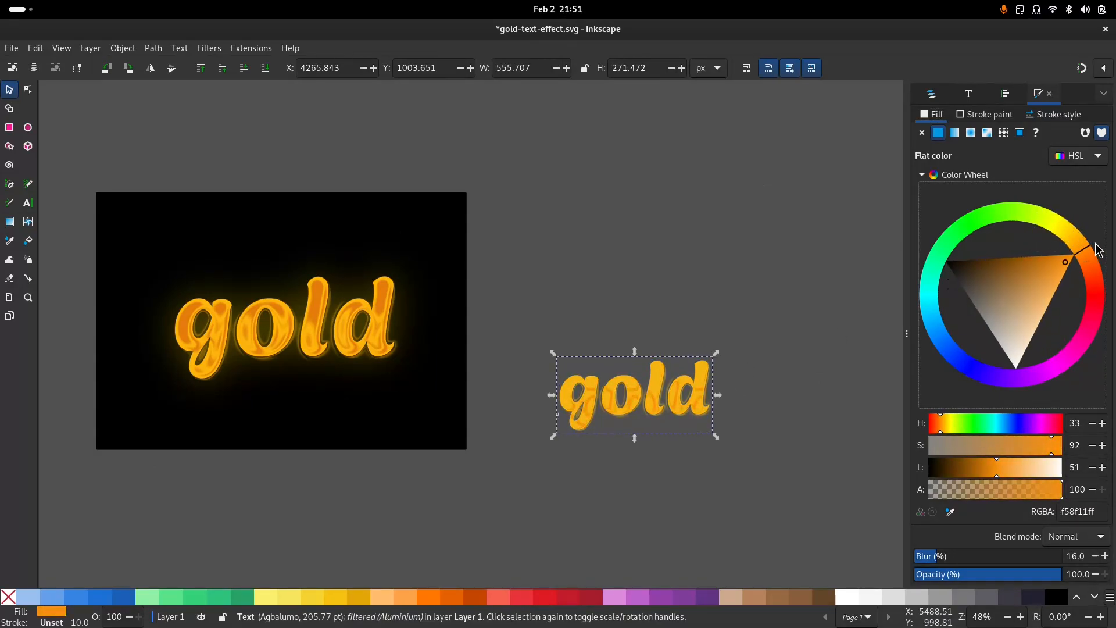